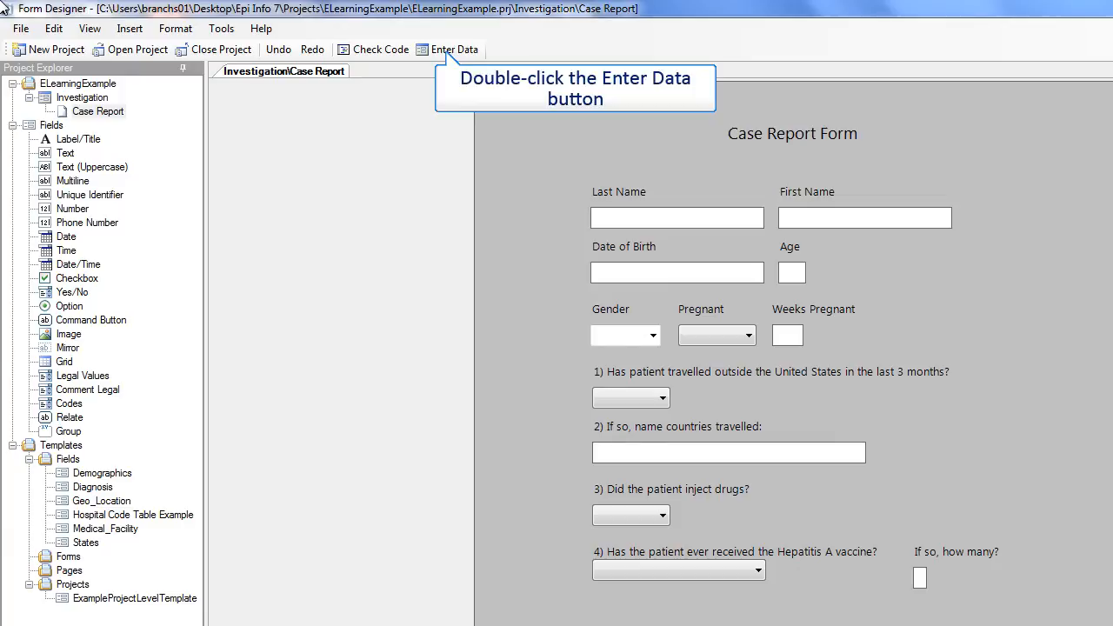
# Trial a record in Enter Data with Gender Male and travelled No, then discard it unsaved.
pyautogui.doubleClick(452, 49)
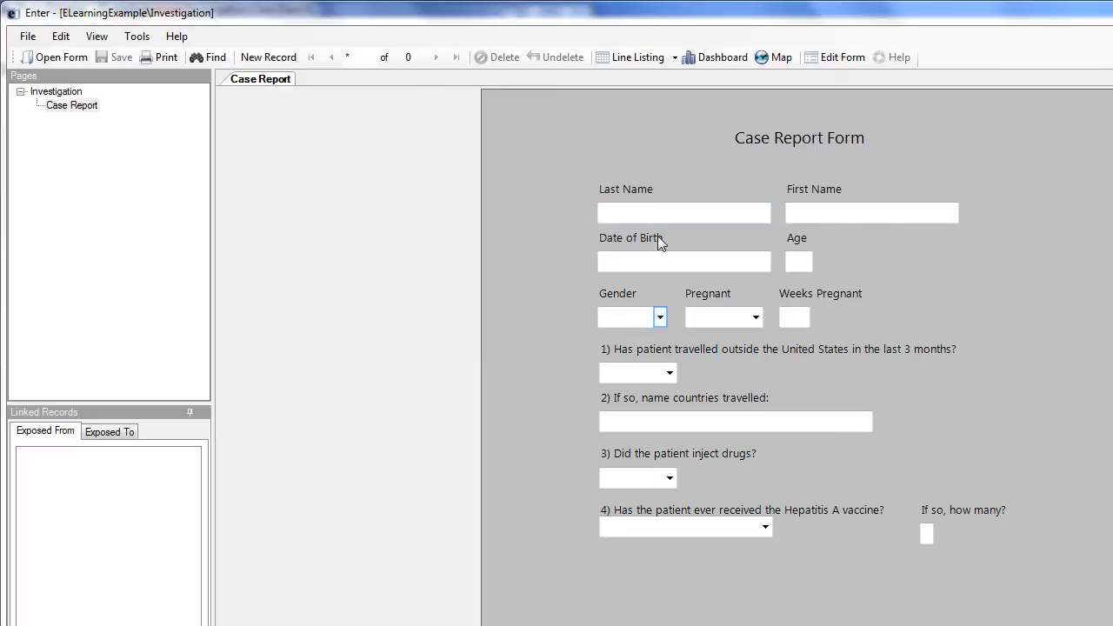
pyautogui.click(659, 316)
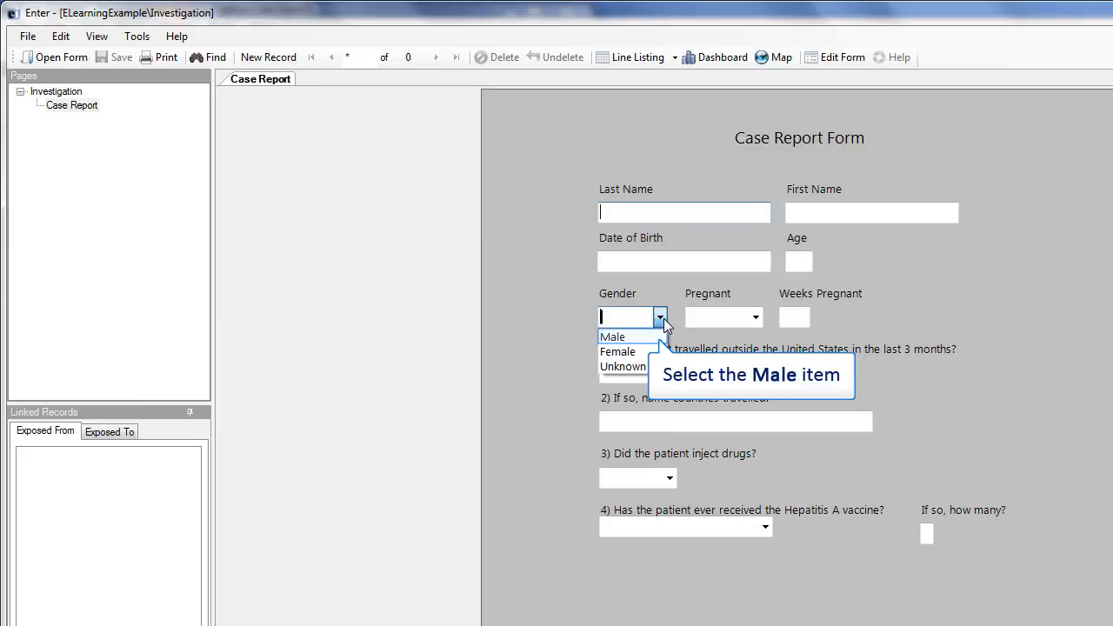
pyautogui.click(612, 338)
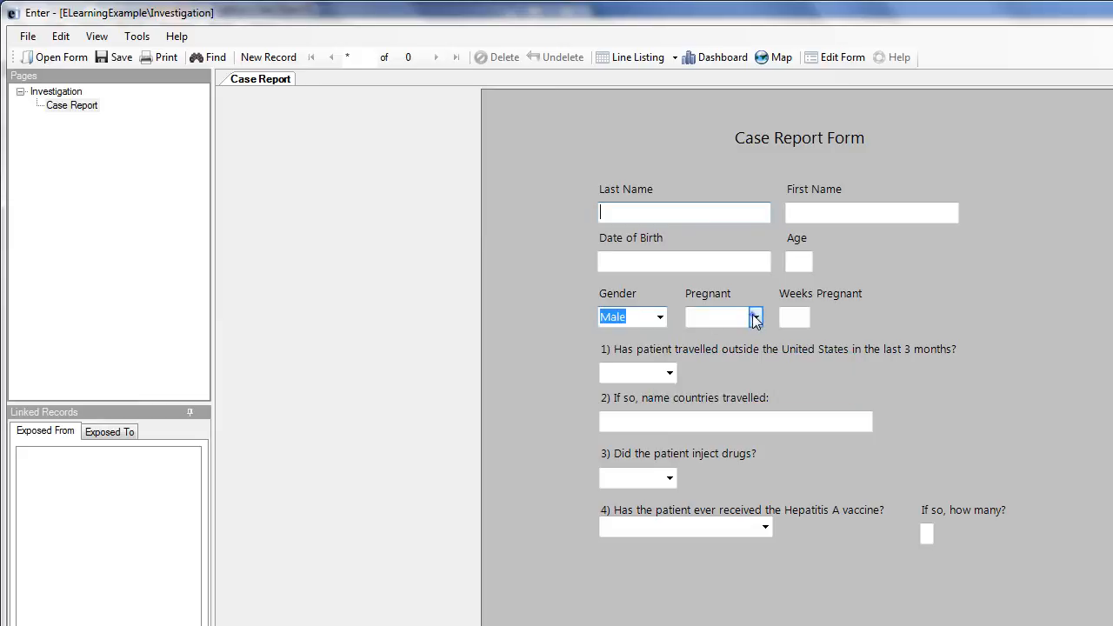
pyautogui.click(755, 317)
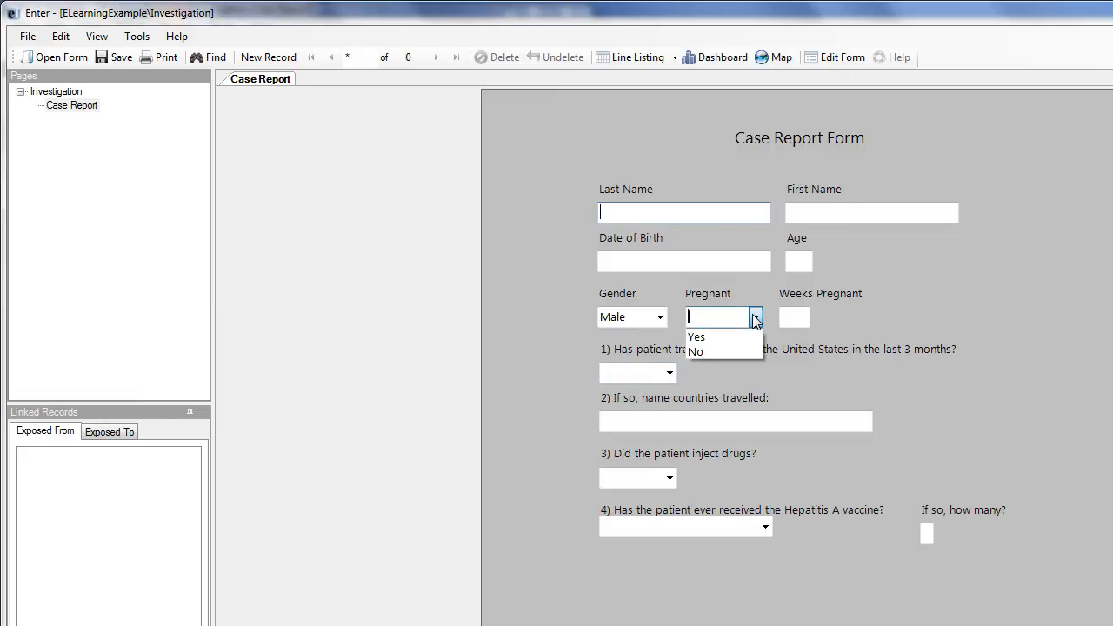
pyautogui.click(755, 316)
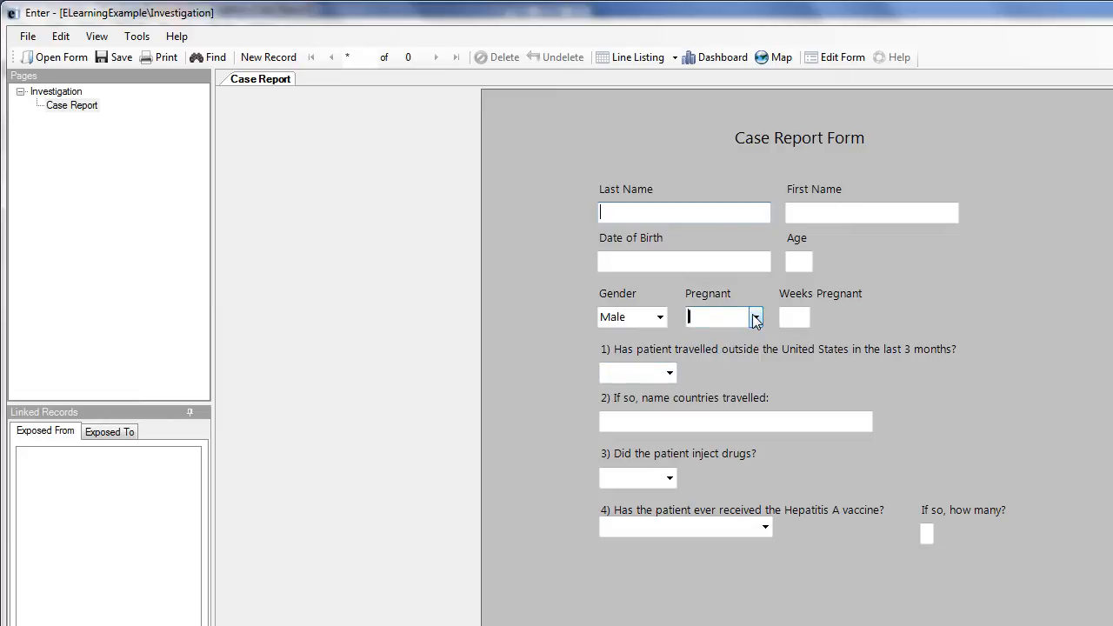
pyautogui.click(754, 316)
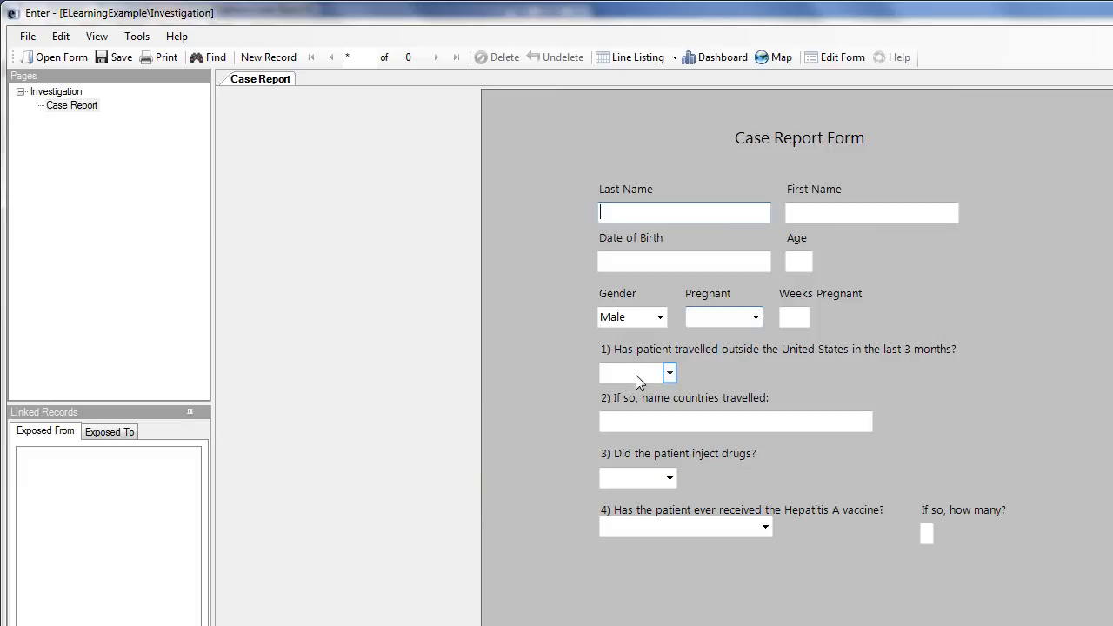
pyautogui.click(667, 372)
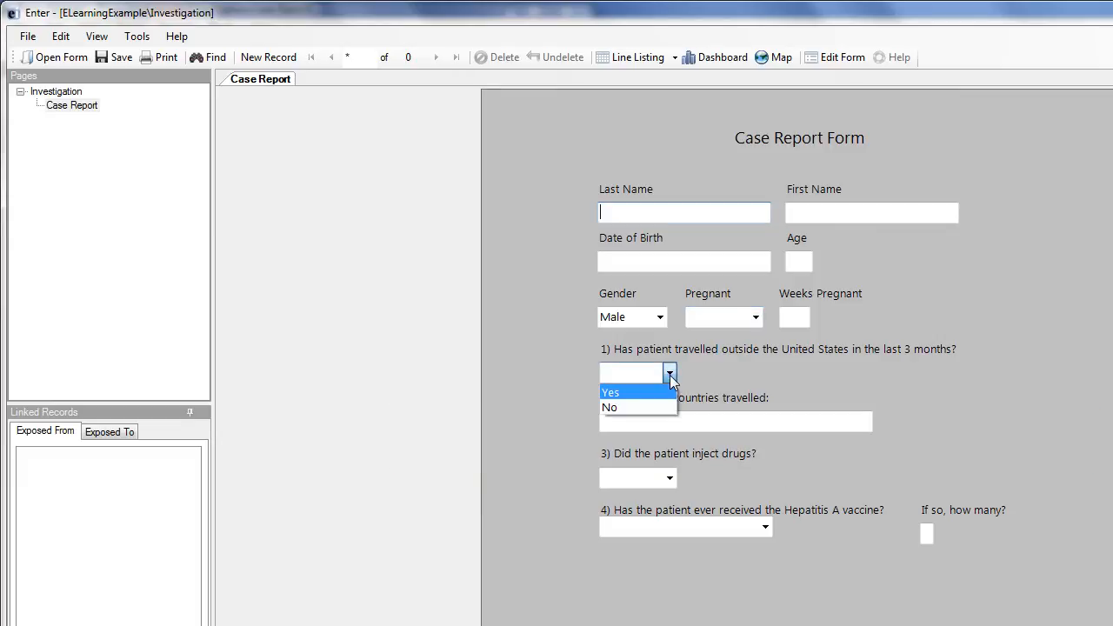
pyautogui.click(608, 407)
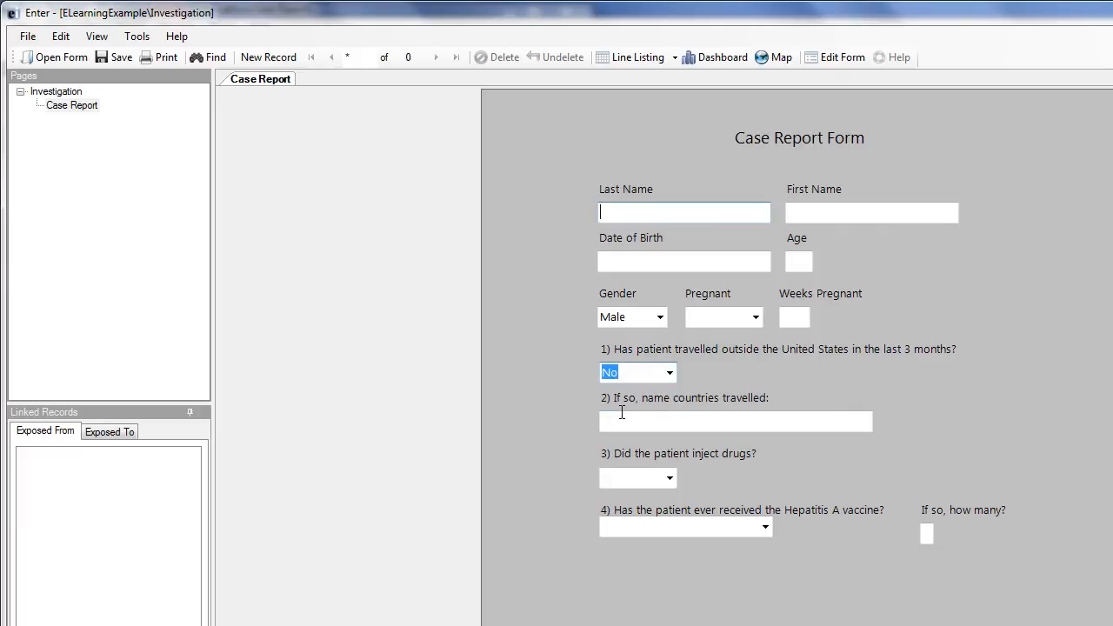
pyautogui.moveTo(685, 155)
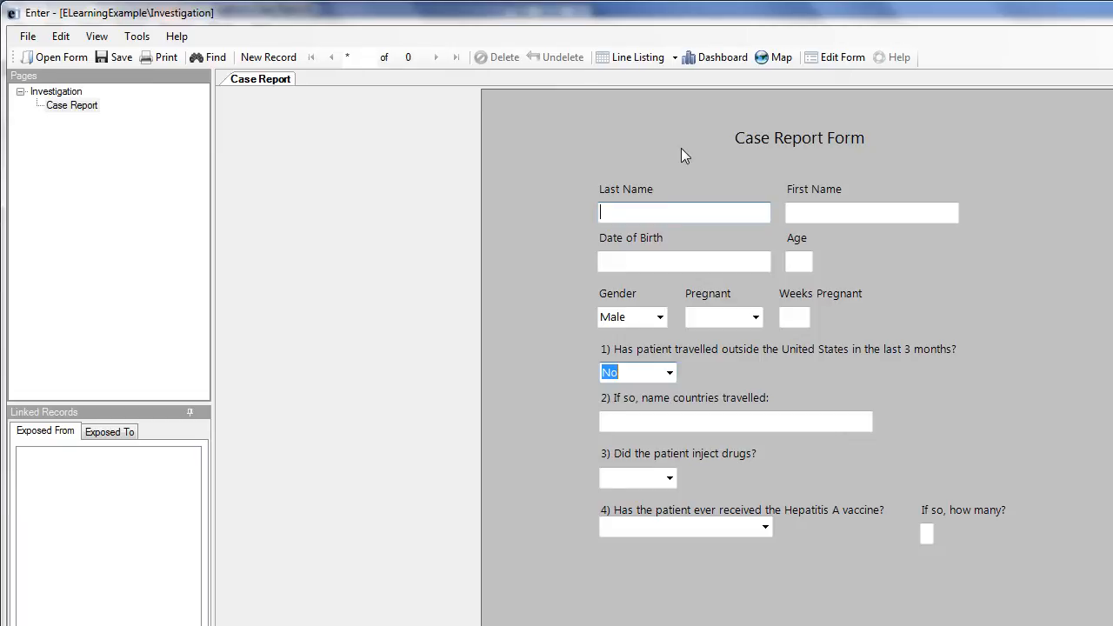
pyautogui.moveTo(834, 57)
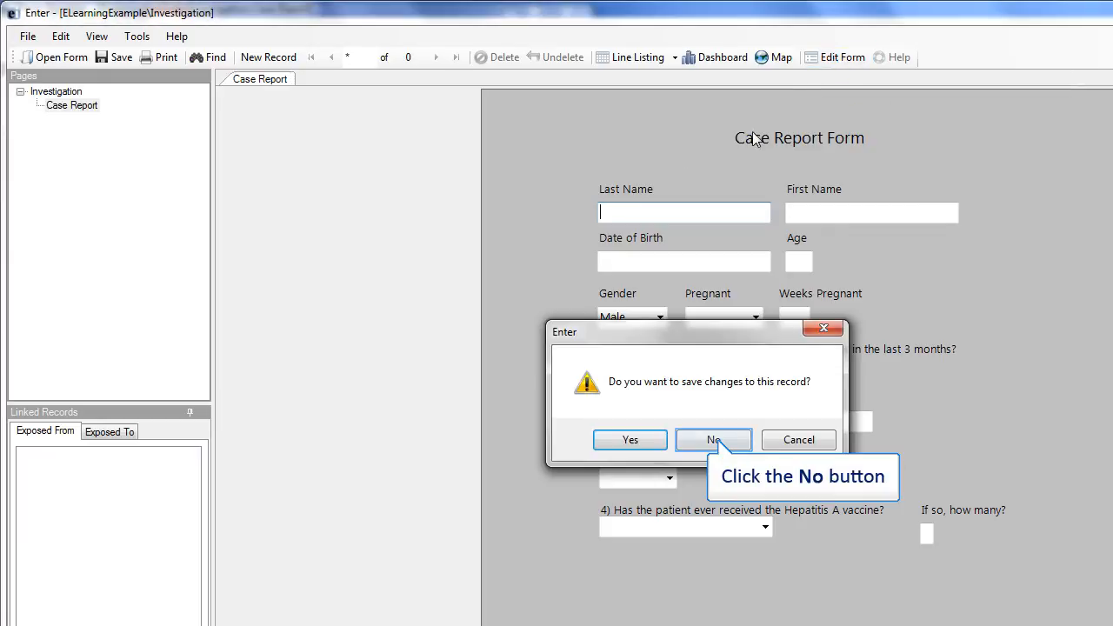
pyautogui.click(713, 438)
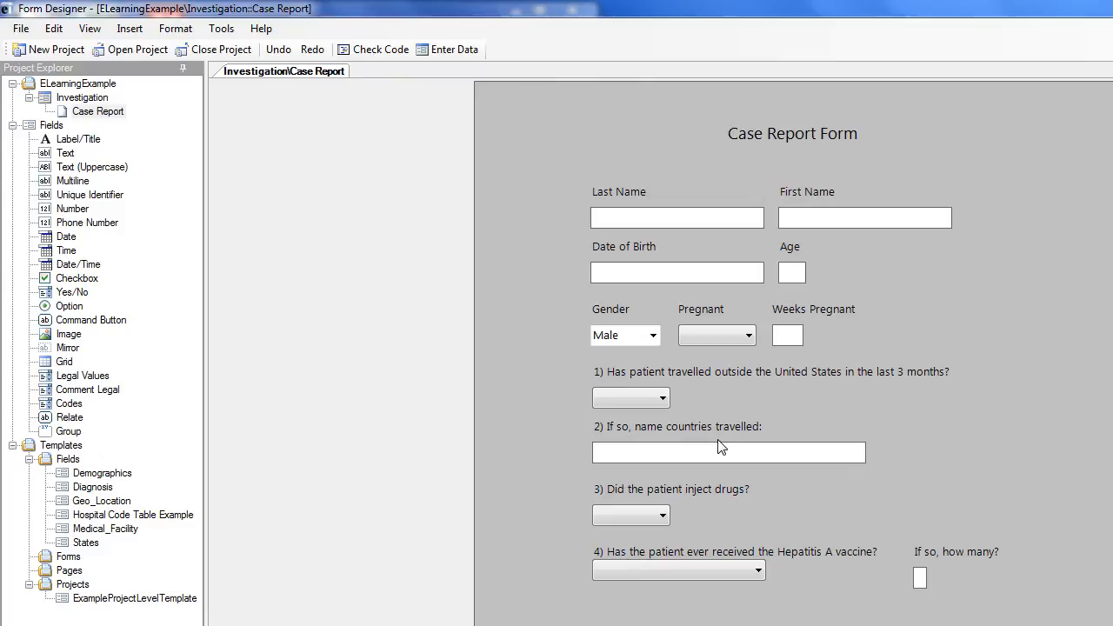
pyautogui.moveTo(374, 48)
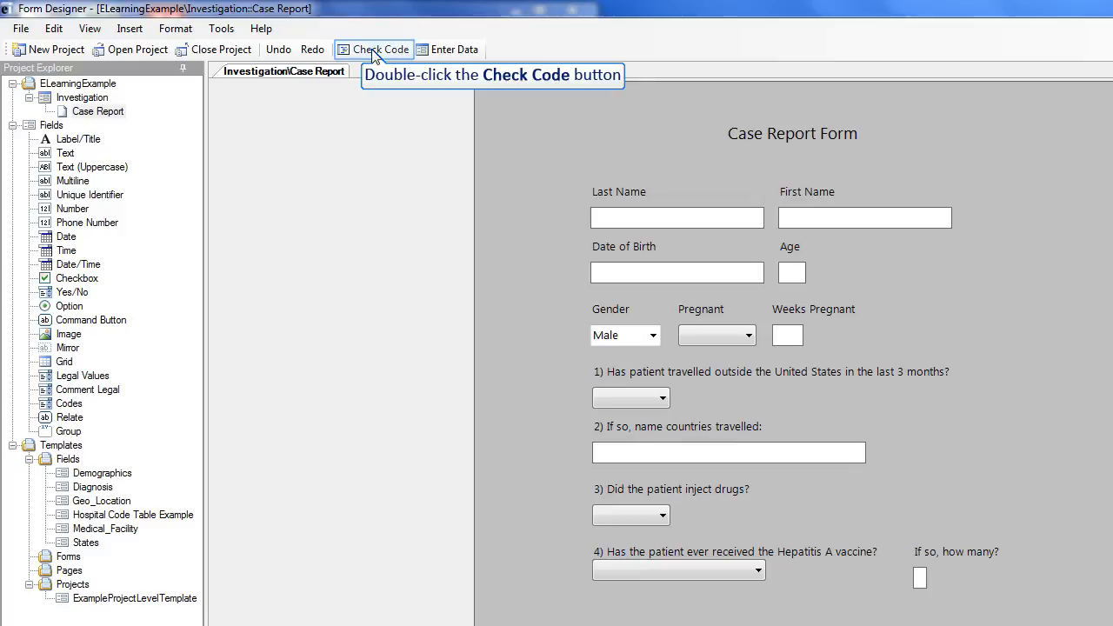
# Create an empty After block for the Gender field in the Check Code Editor.
pyautogui.doubleClick(372, 48)
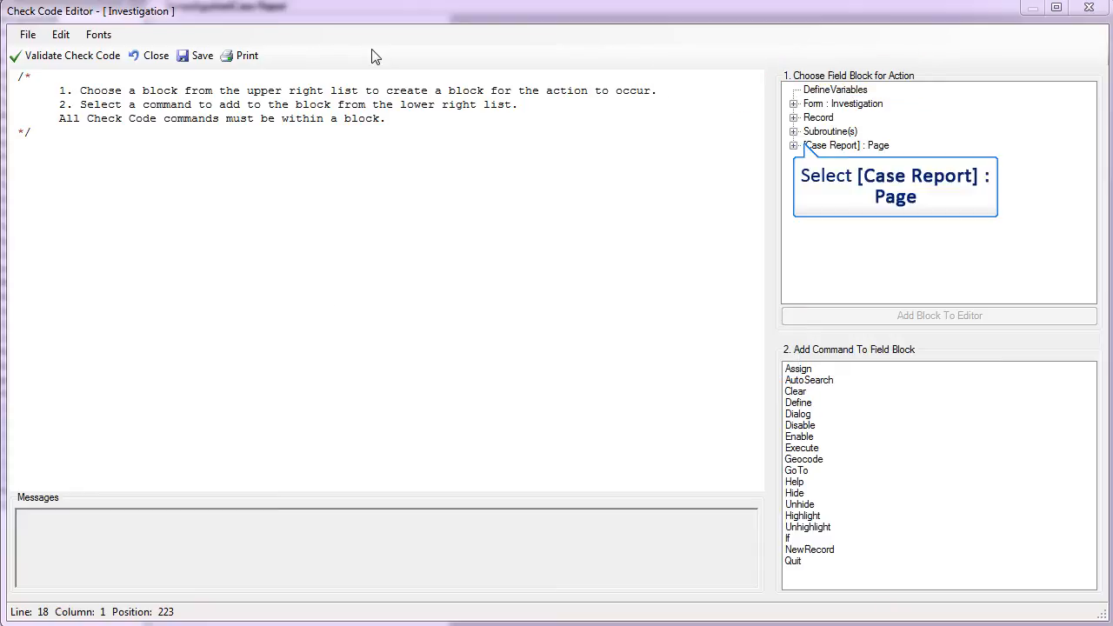
pyautogui.click(793, 146)
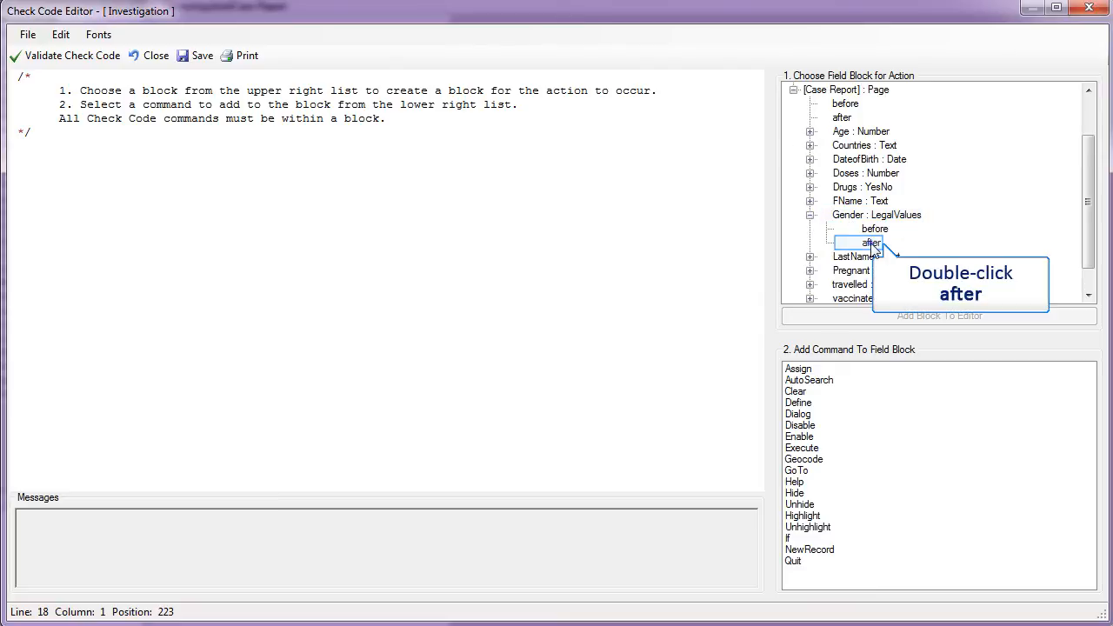
pyautogui.doubleClick(871, 243)
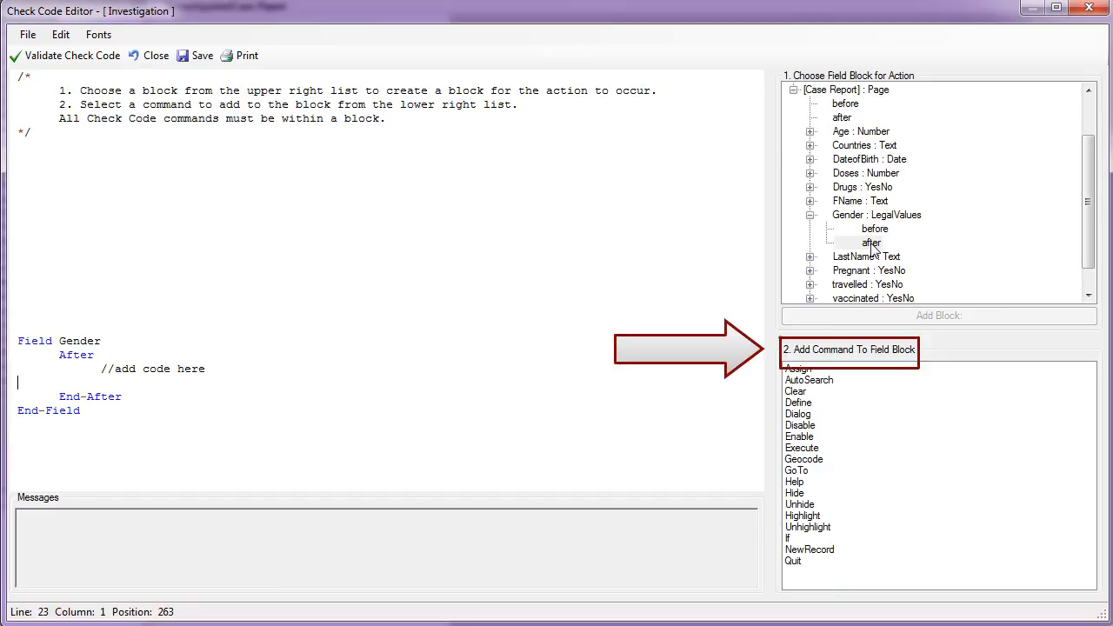
# Build the rule IF Gender = "Male" THEN GOTO travelled in the If dialog and confirm it.
pyautogui.click(786, 538)
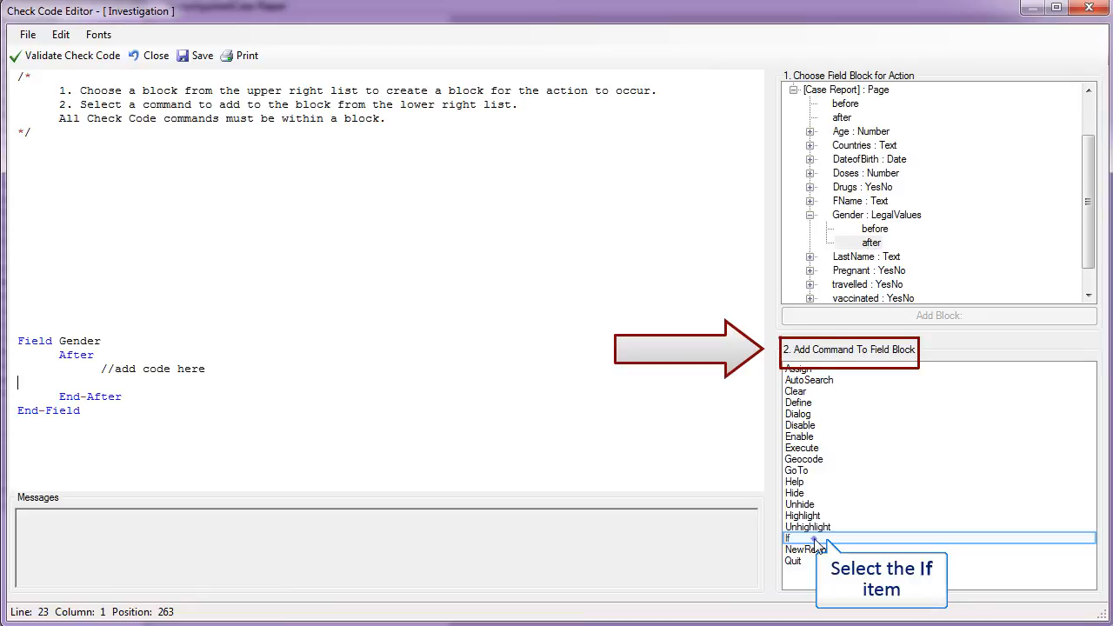
pyautogui.doubleClick(786, 537)
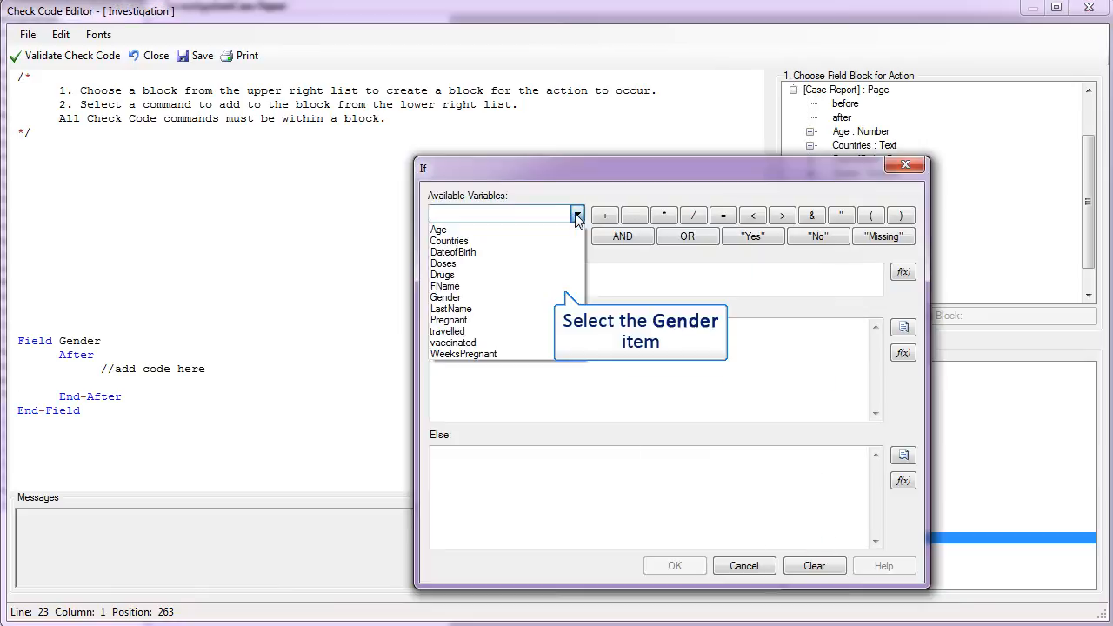
pyautogui.click(445, 297)
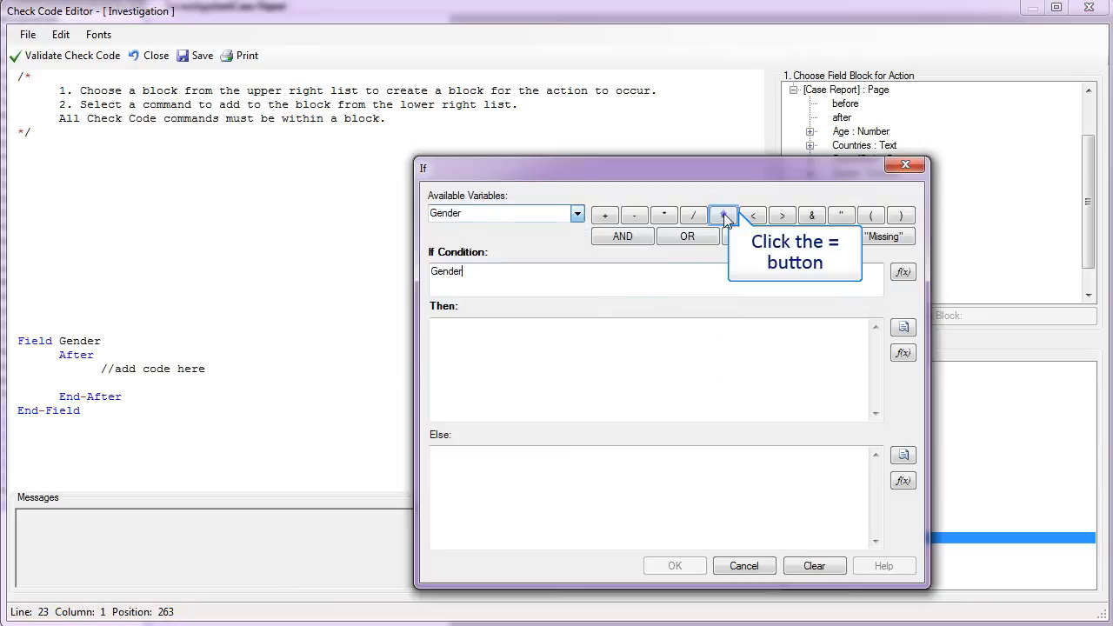
pyautogui.click(723, 216)
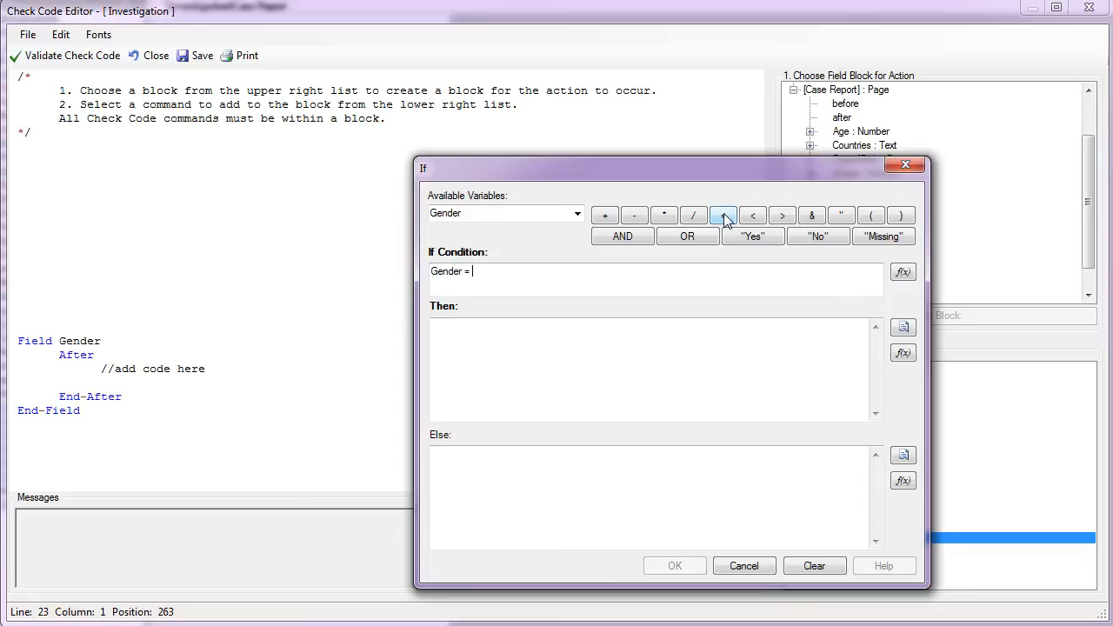
pyautogui.write('"Mal')
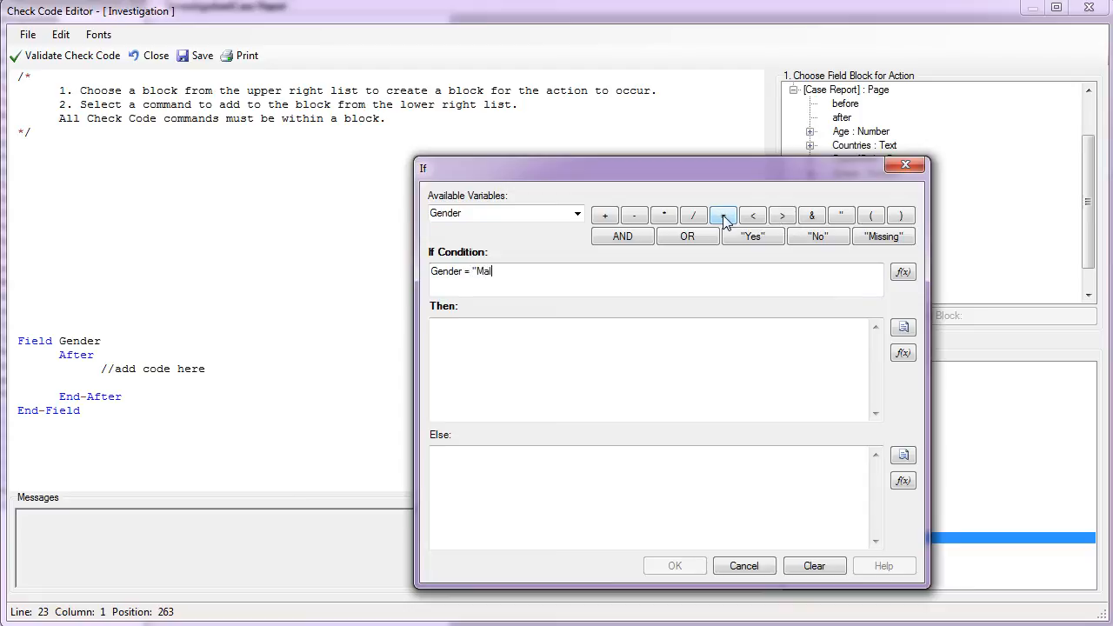
pyautogui.click(902, 327)
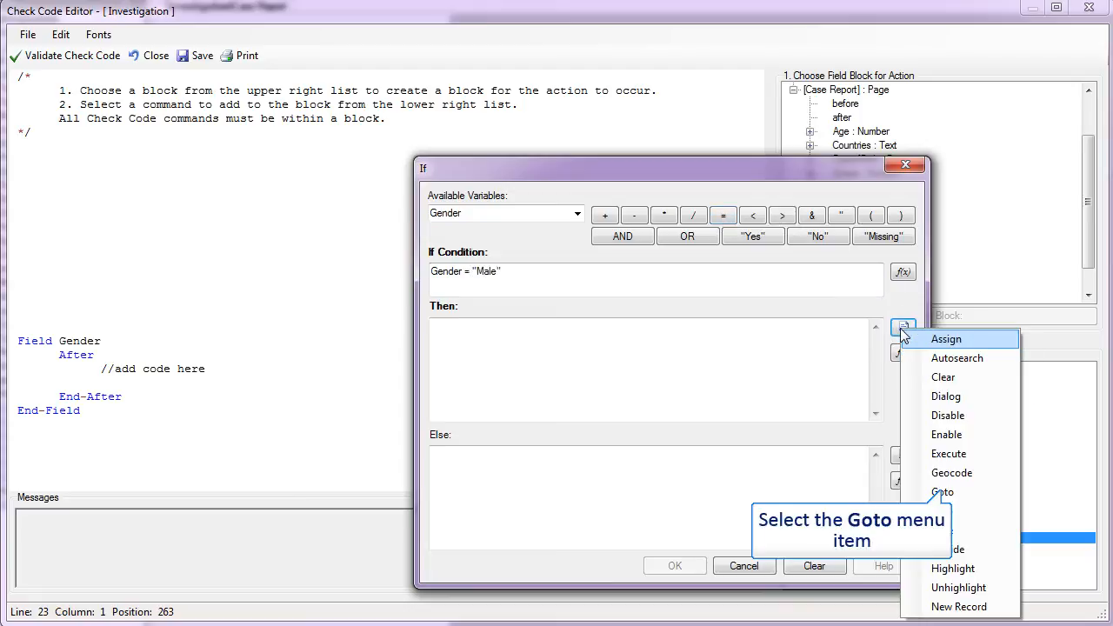
pyautogui.click(942, 490)
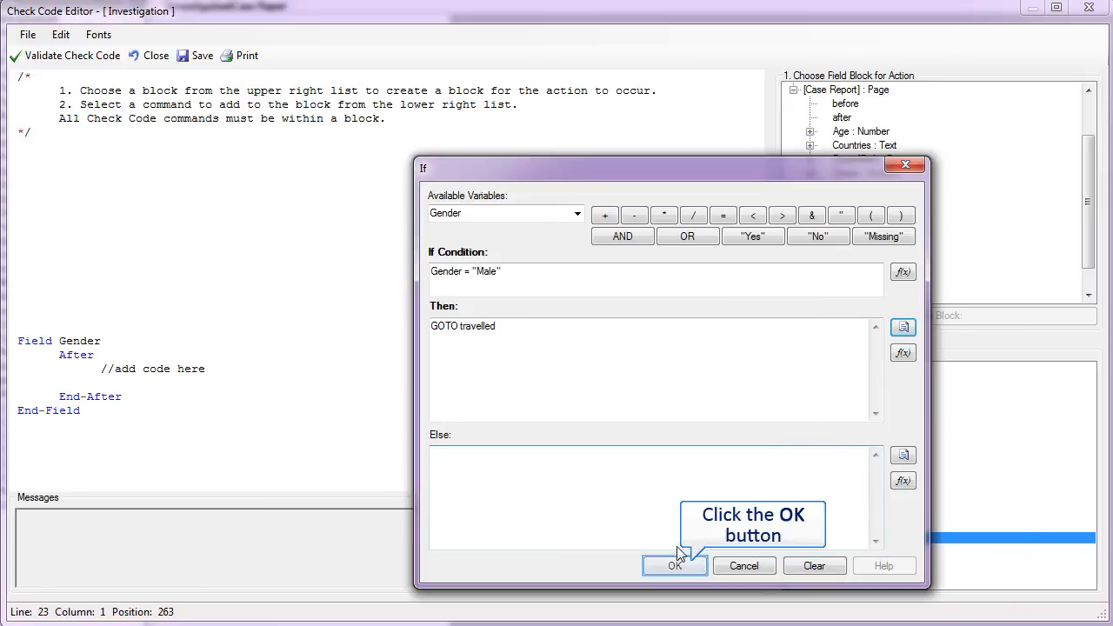
pyautogui.click(674, 565)
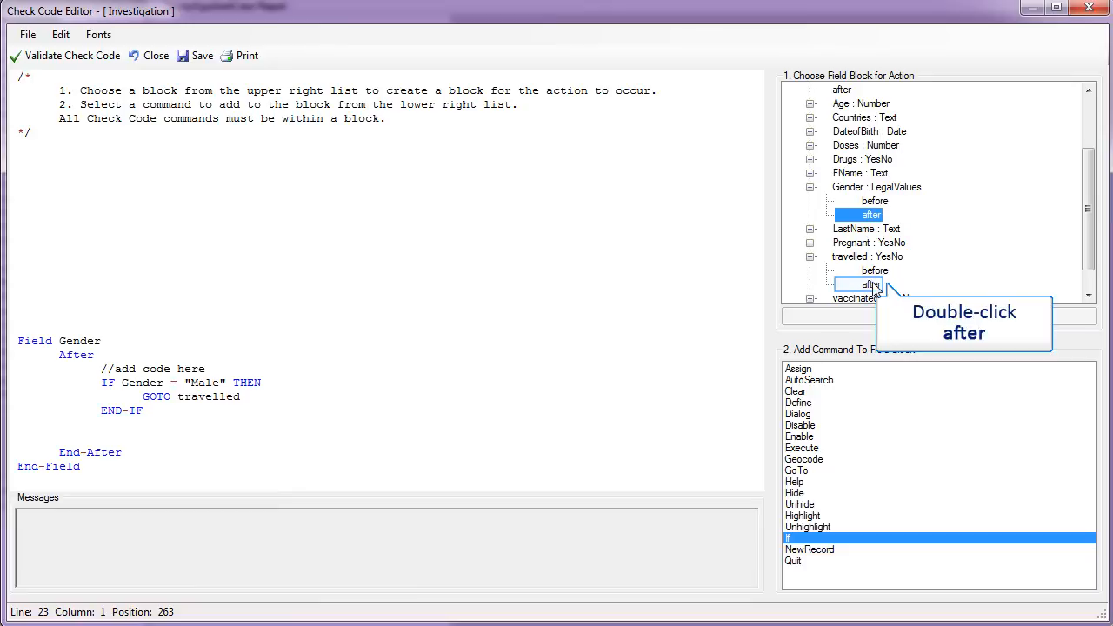
# Add a travelled After block with IF travelled = "No" THEN GOTO Drugs and confirm it.
pyautogui.doubleClick(870, 285)
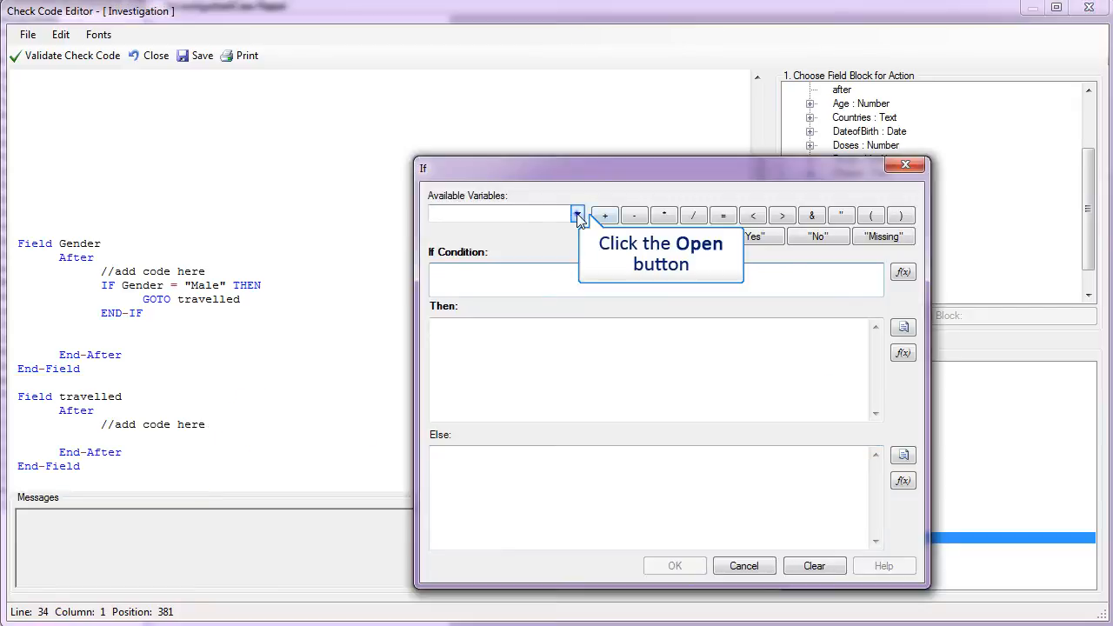
pyautogui.click(578, 215)
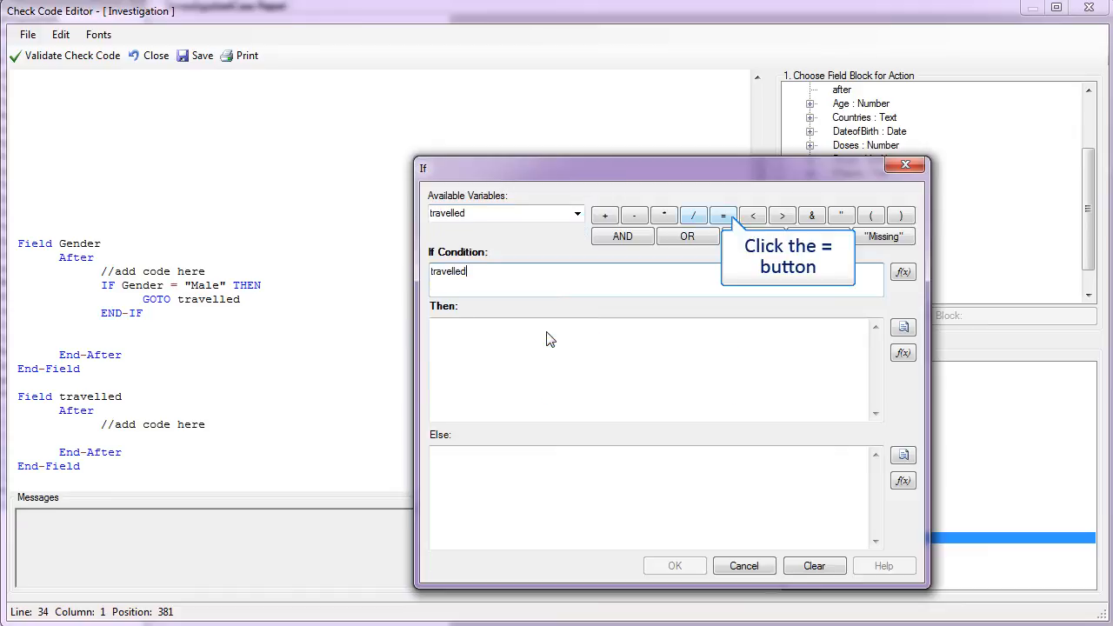
pyautogui.click(724, 216)
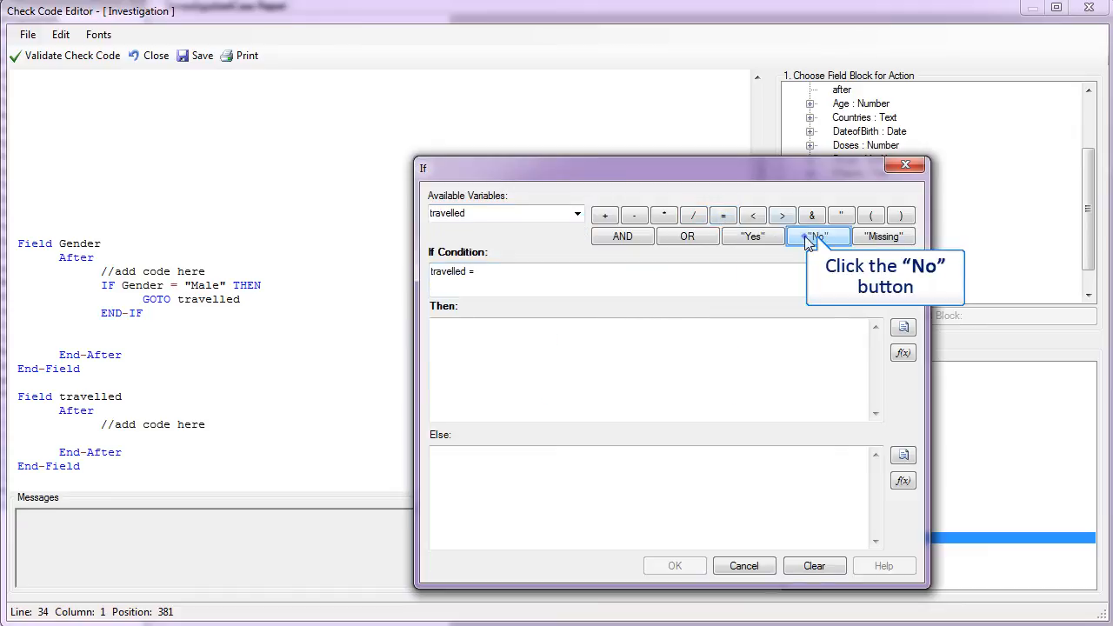
pyautogui.click(902, 327)
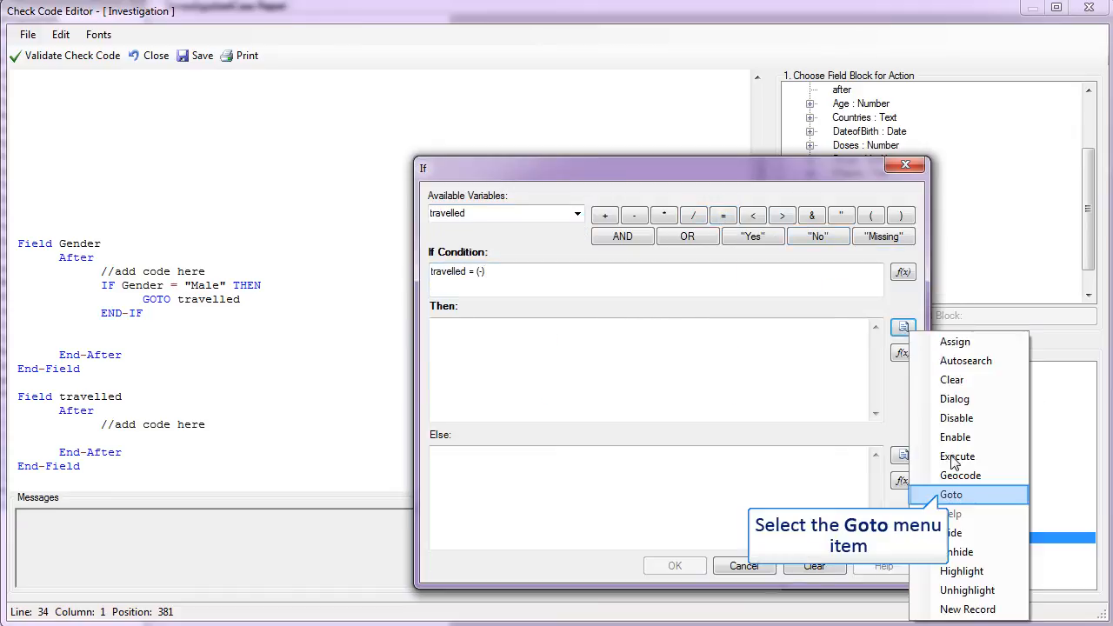
pyautogui.click(951, 494)
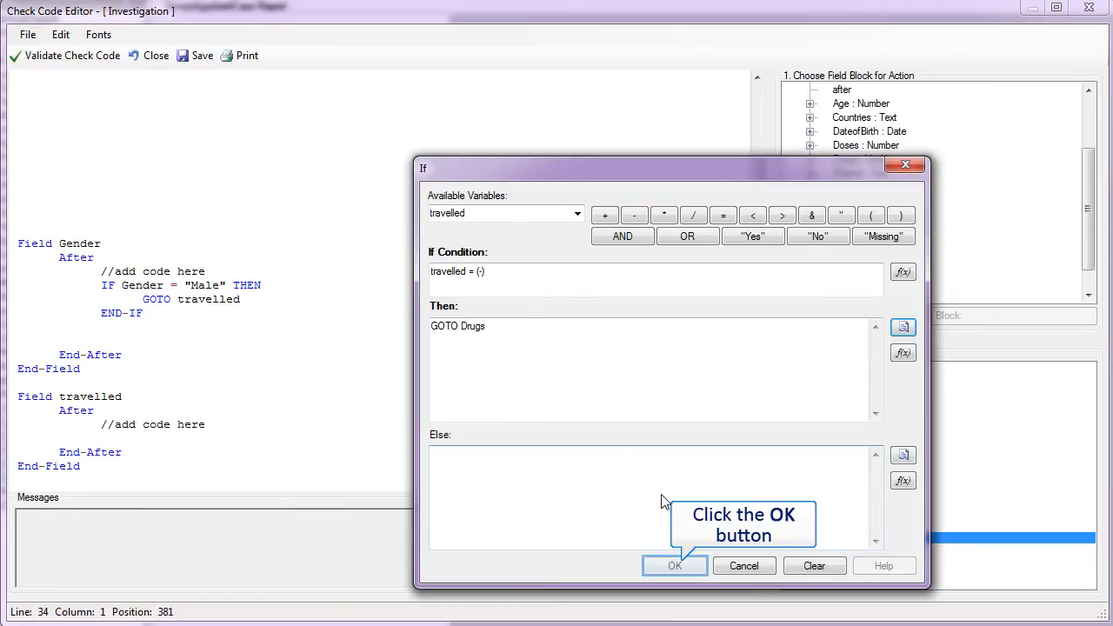
pyautogui.click(674, 565)
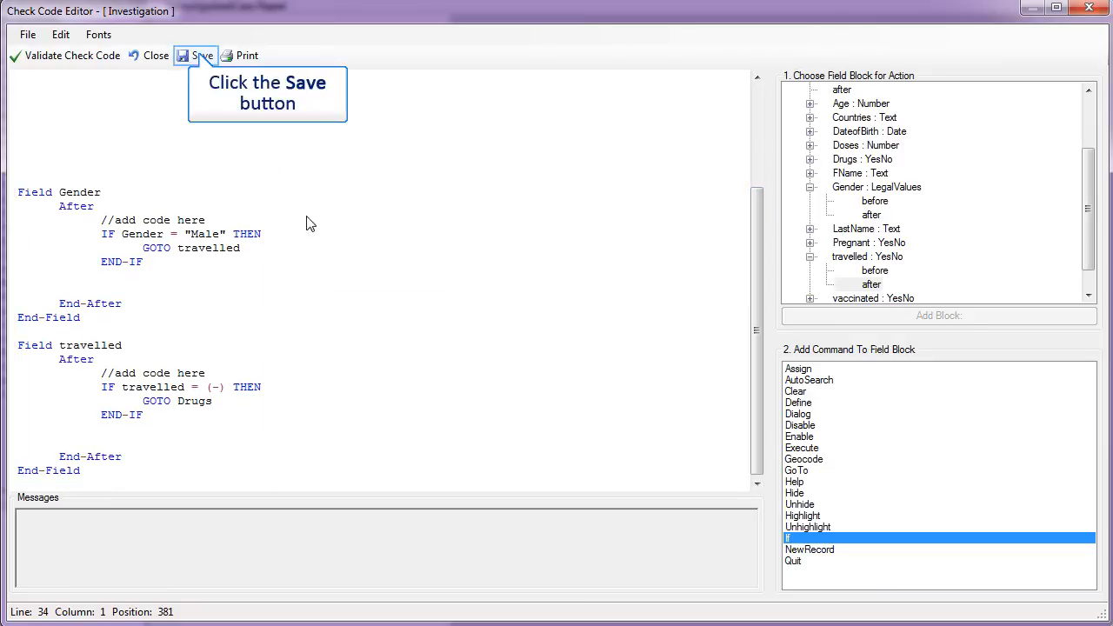
# Save the check code containing both skip rules.
pyautogui.click(195, 56)
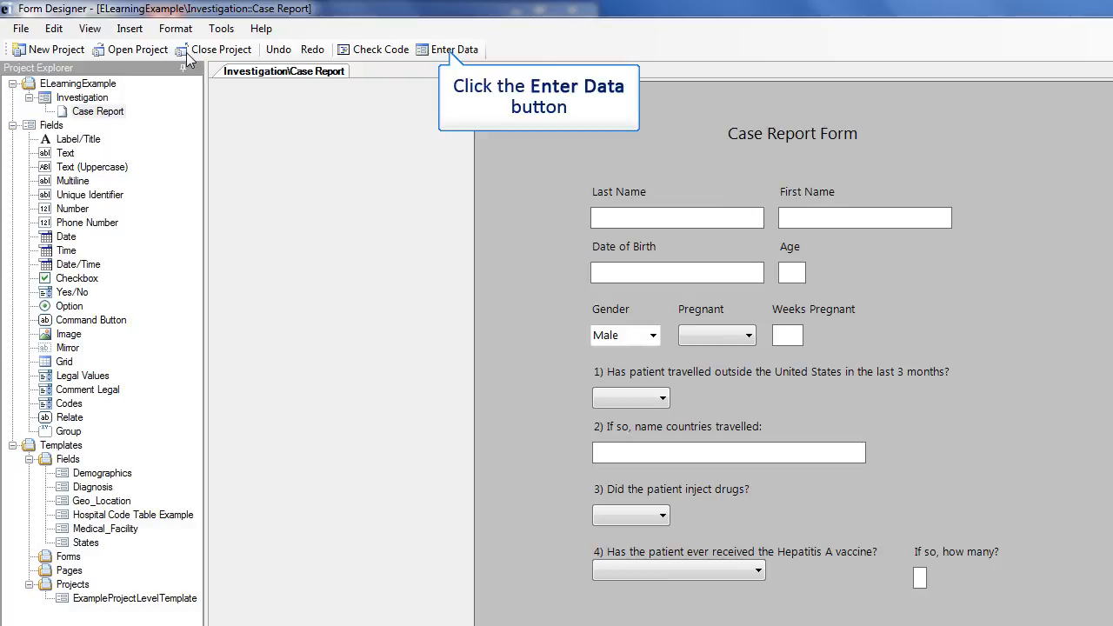
# Enter Gender Male and travelled No so entry jumps to the drug-injection question.
pyautogui.click(448, 48)
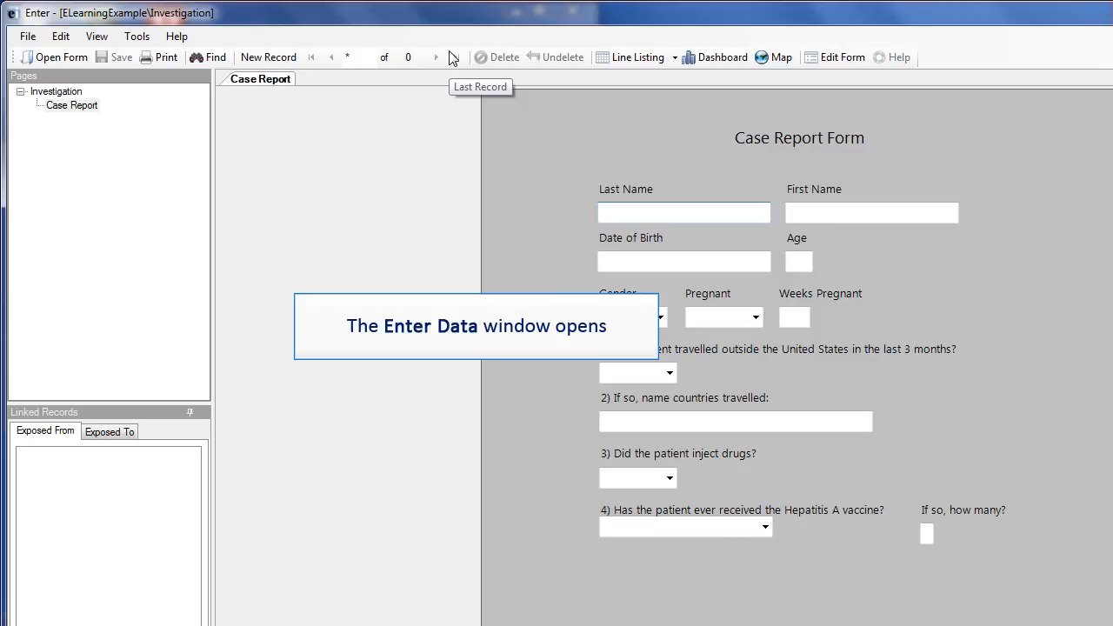
pyautogui.click(661, 316)
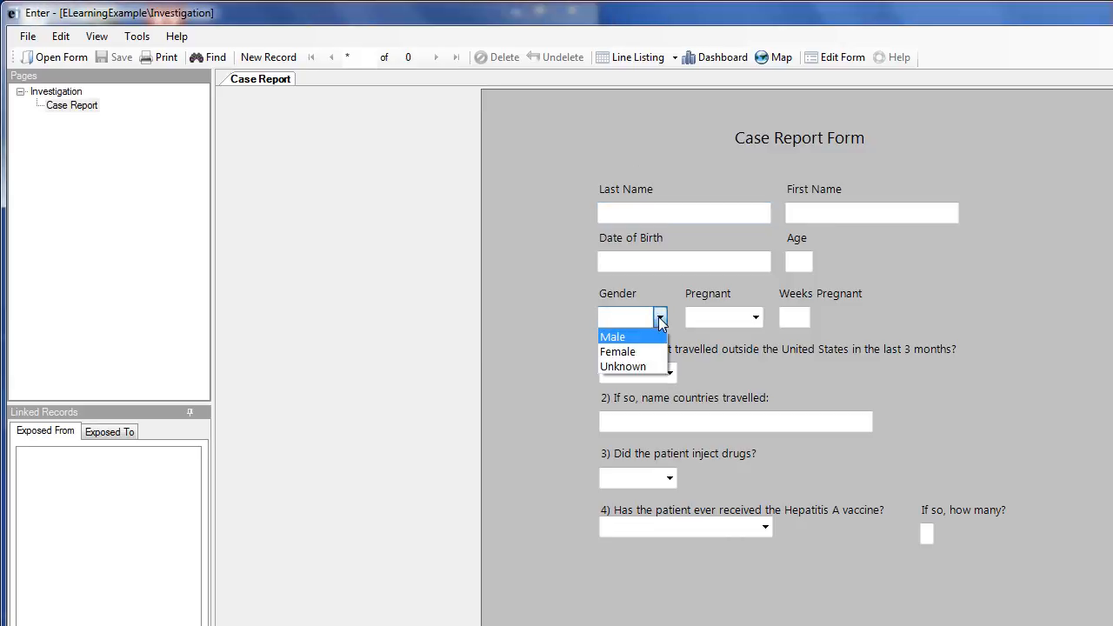
pyautogui.click(612, 338)
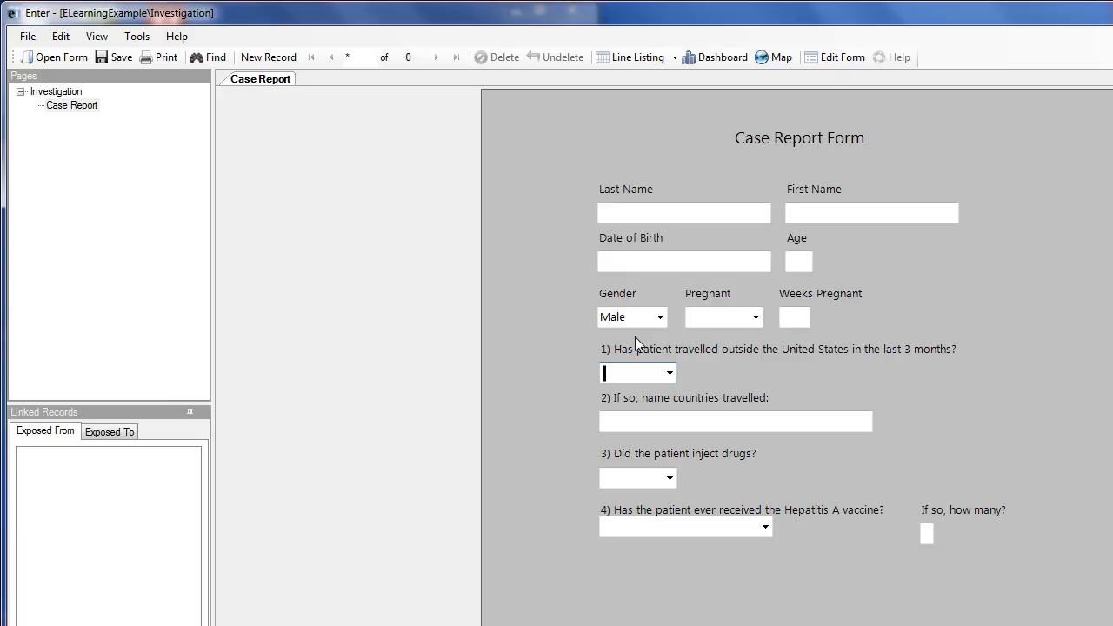
pyautogui.click(668, 372)
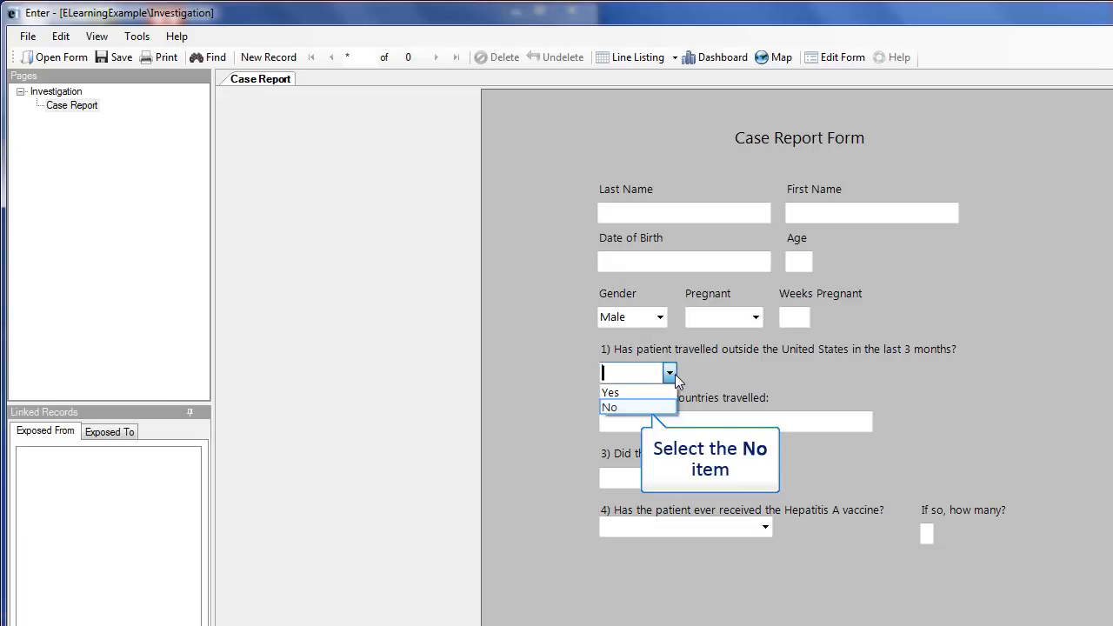
pyautogui.click(608, 407)
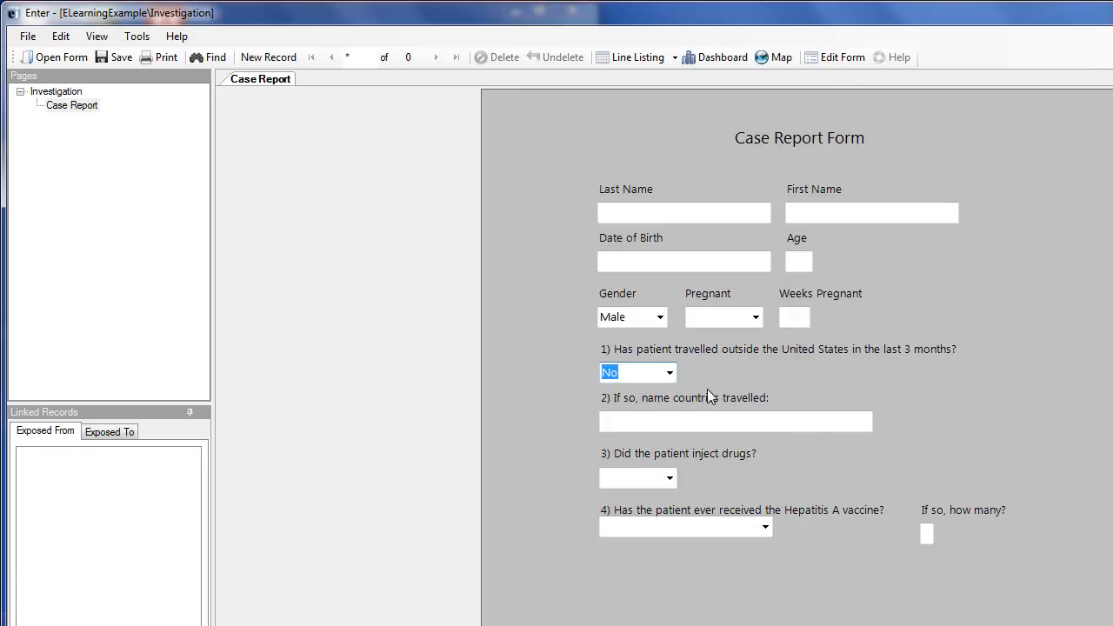
pyautogui.press('Tab')
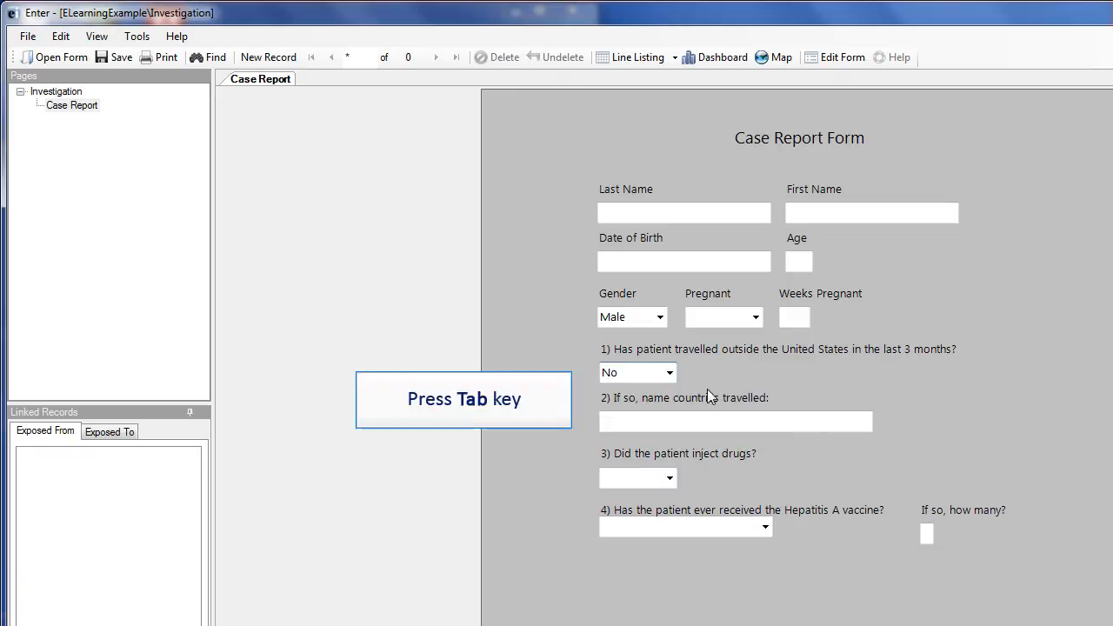
pyautogui.press('Tab')
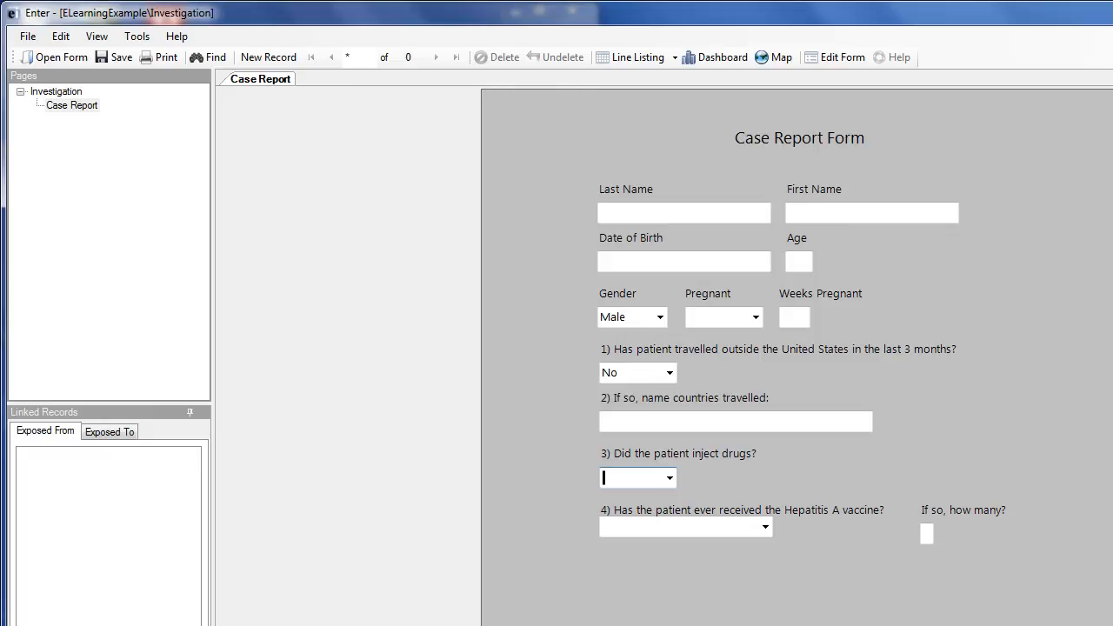